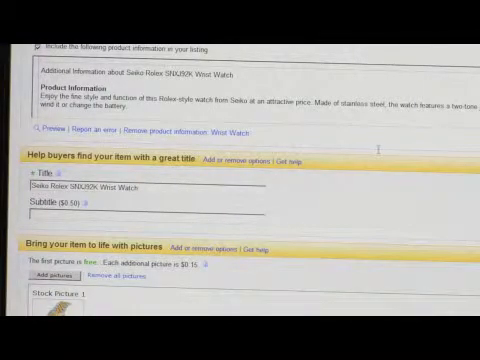
scroll(down, 3)
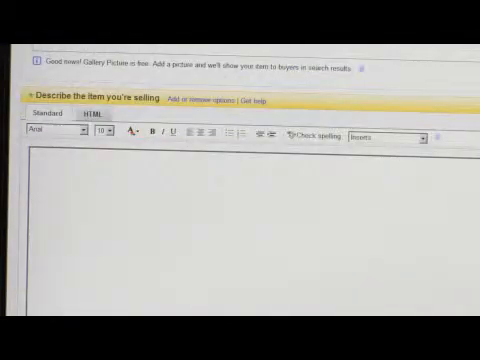